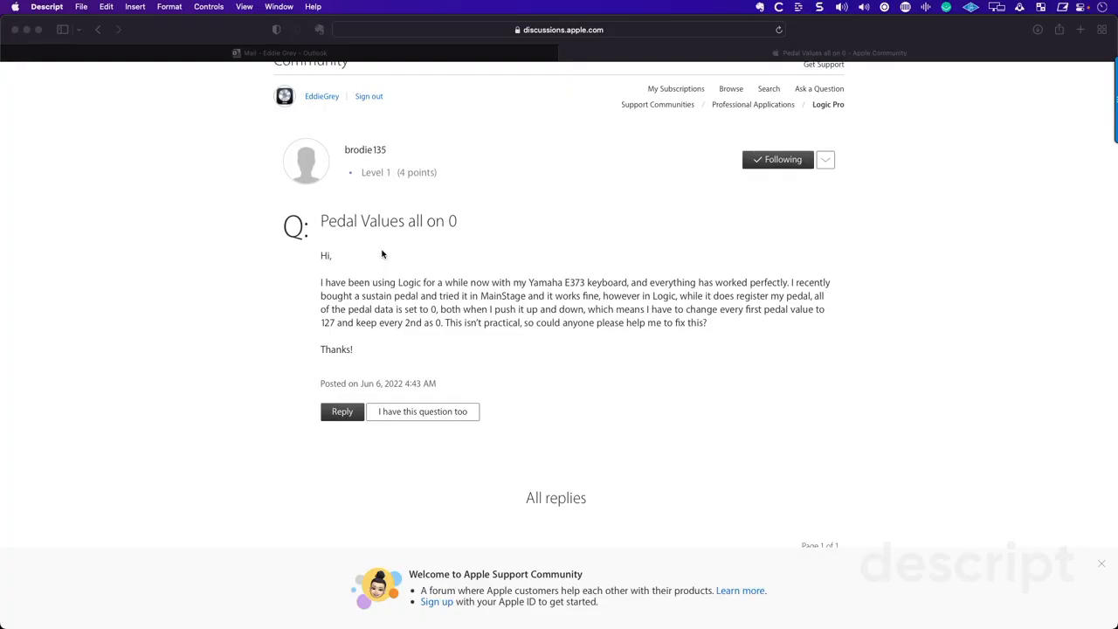
pyautogui.moveTo(336, 229)
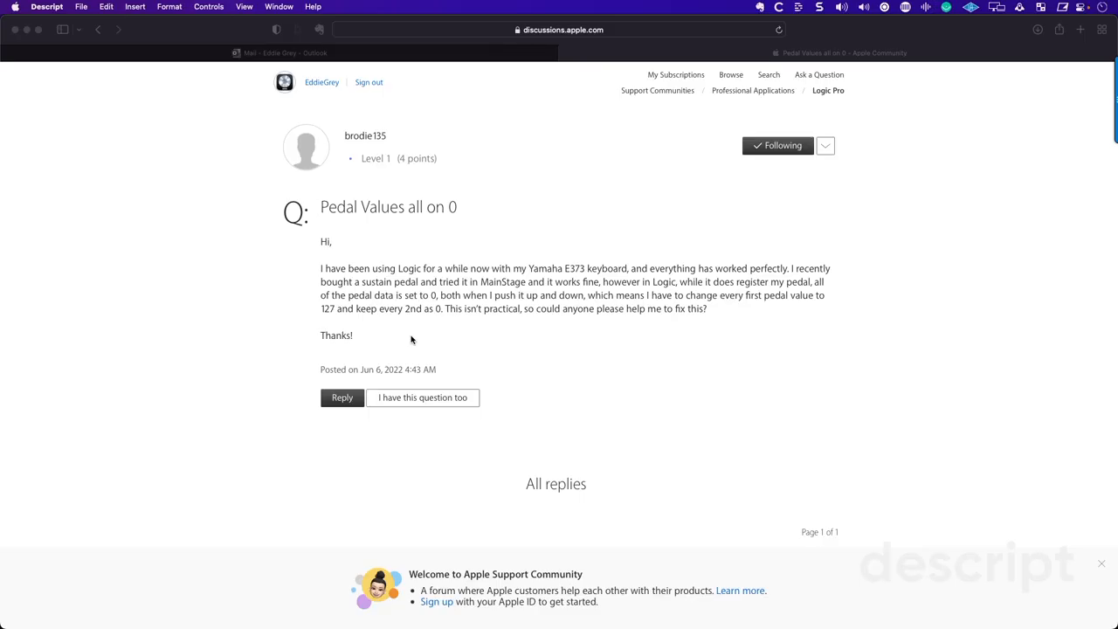
pyautogui.moveTo(515, 297)
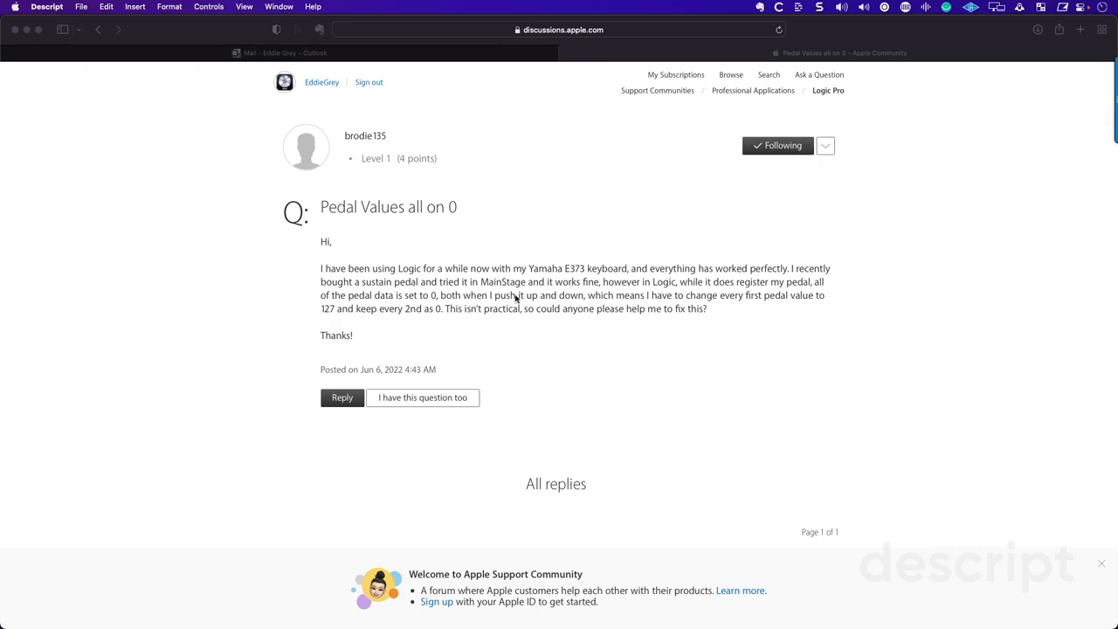
pyautogui.moveTo(812, 284)
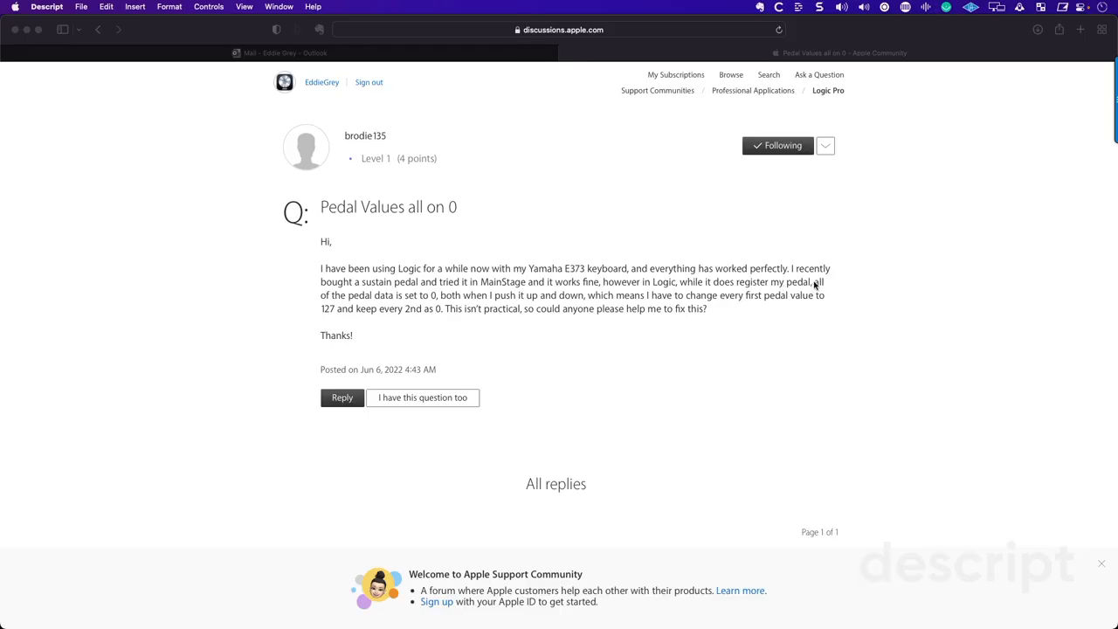
pyautogui.moveTo(460, 293)
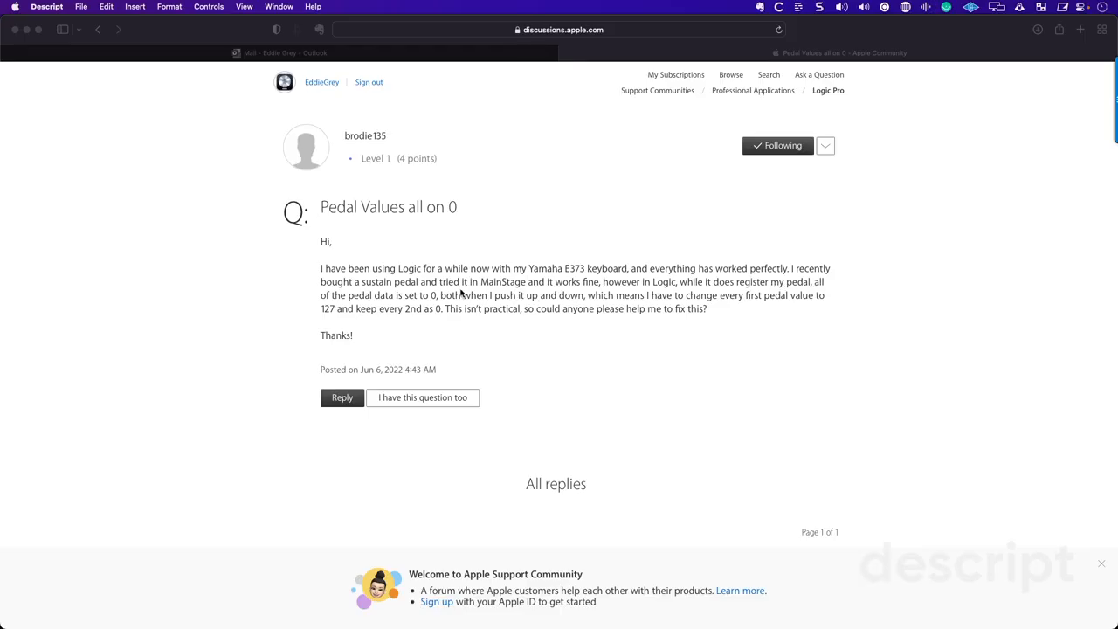
pyautogui.moveTo(638, 296)
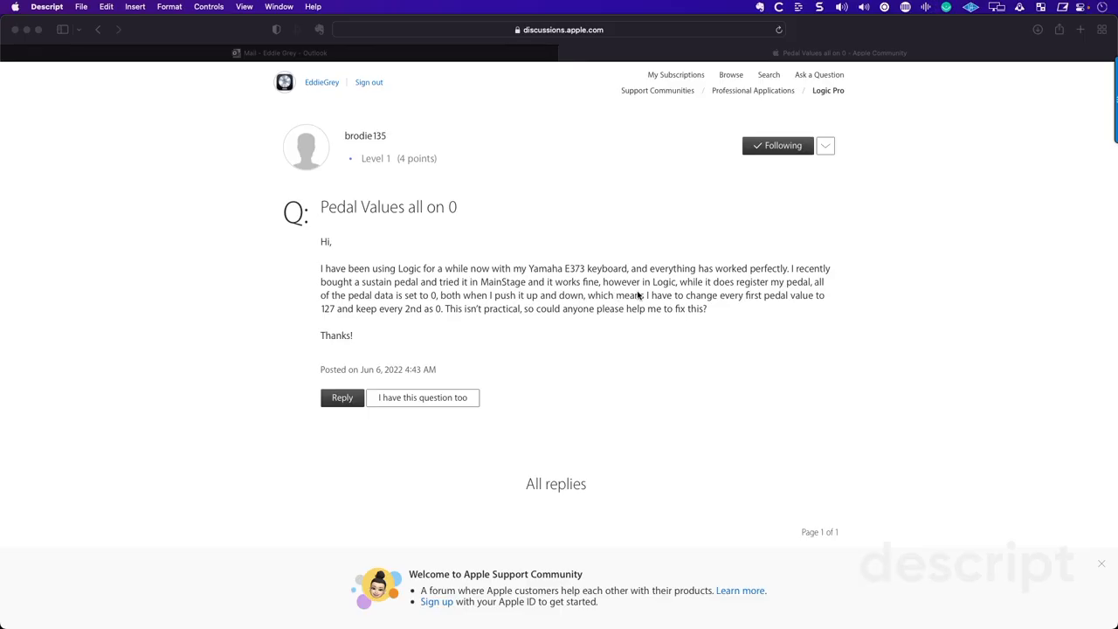
pyautogui.moveTo(786, 291)
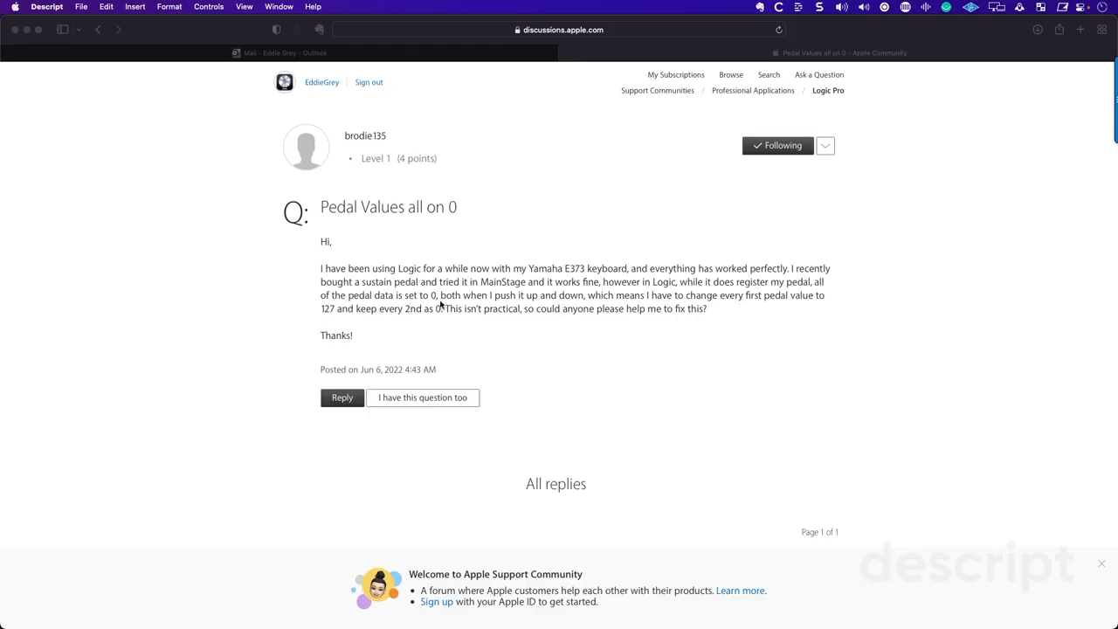
pyautogui.moveTo(568, 307)
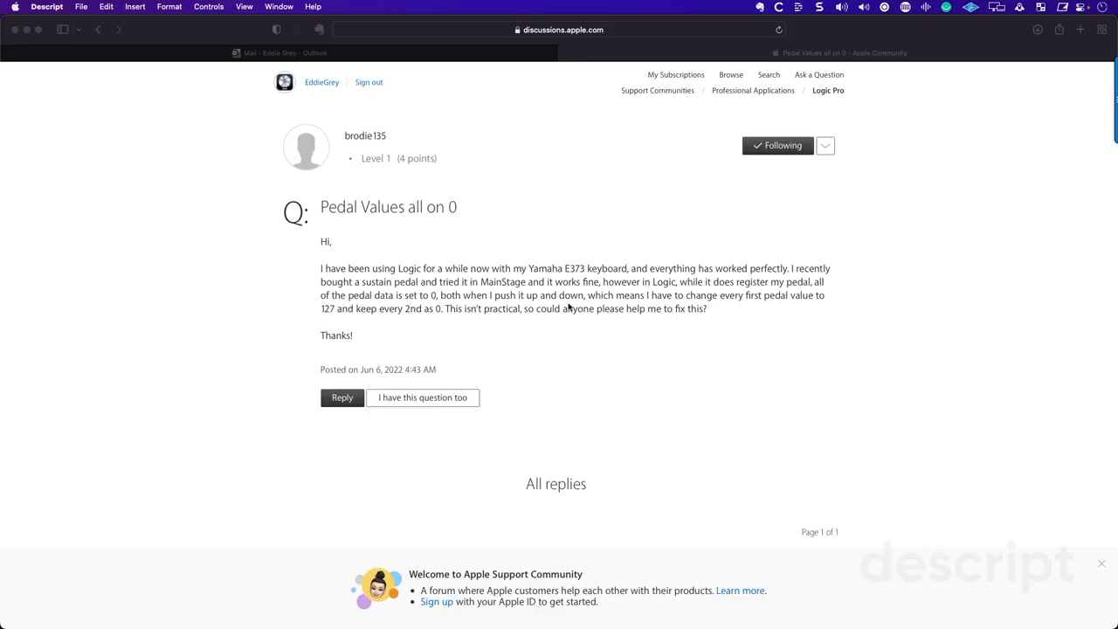
pyautogui.moveTo(739, 305)
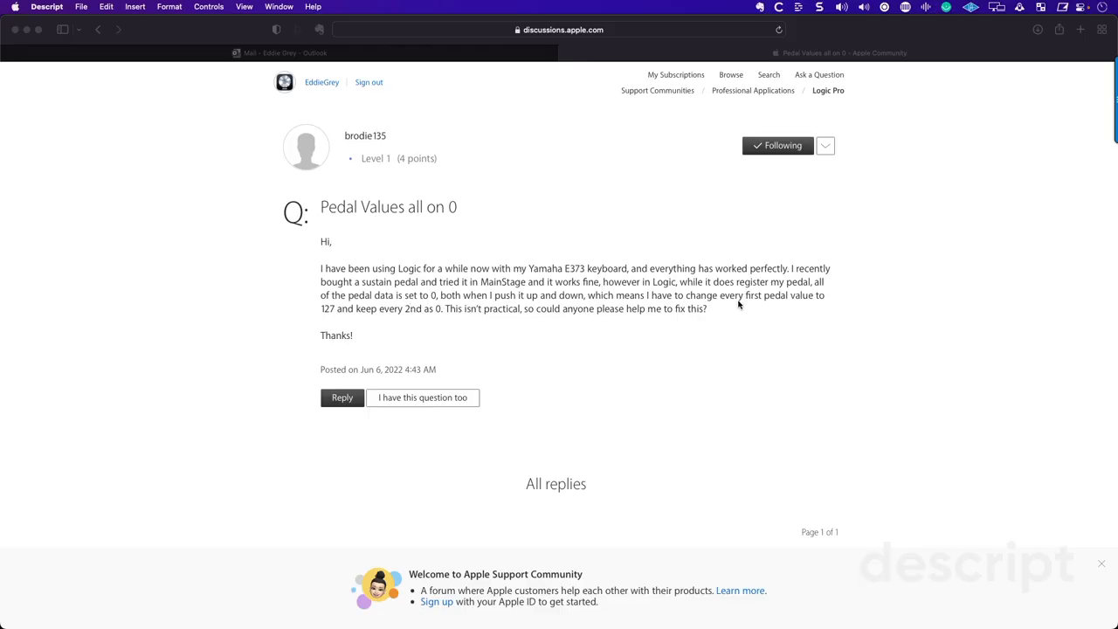
pyautogui.moveTo(794, 306)
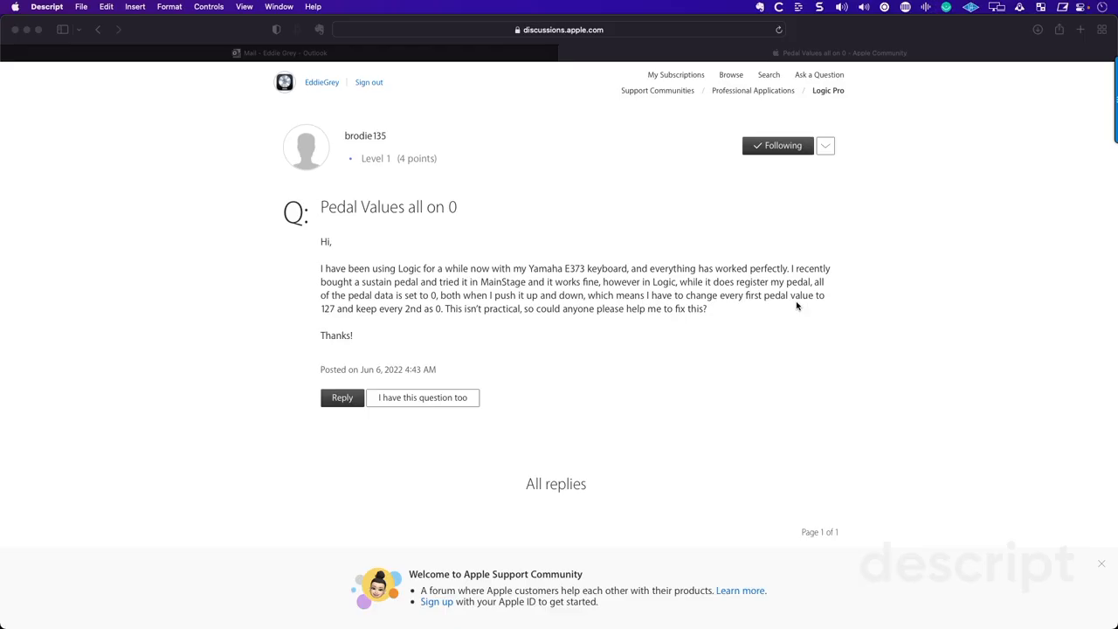
# Step: Scroll the thread down to the reply with the Transformer environment screenshot and instructions
pyautogui.scroll(-3)
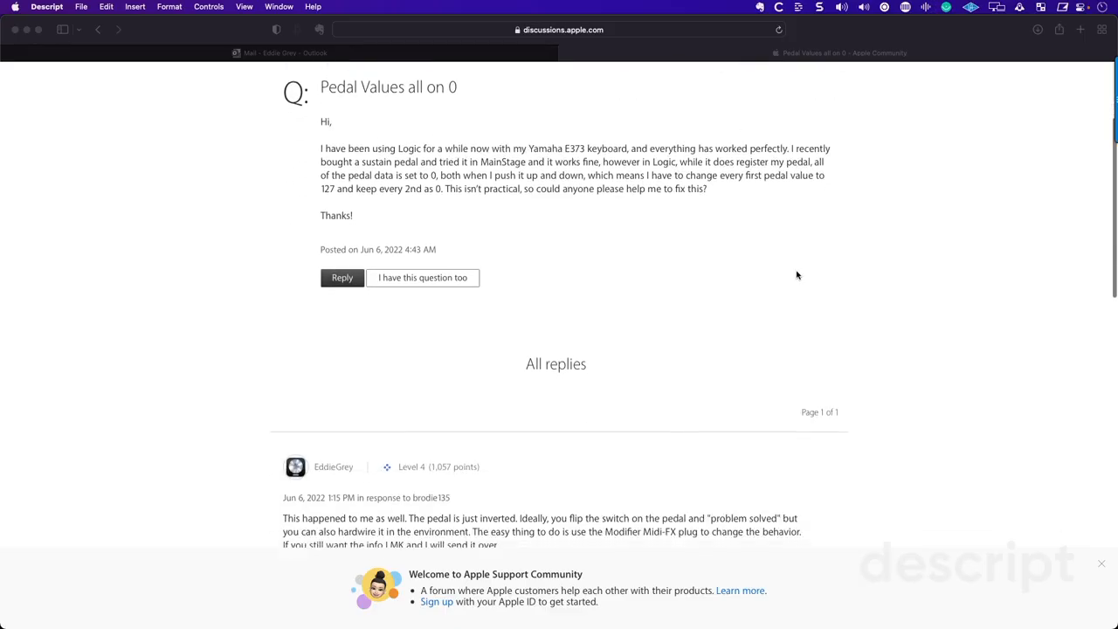
pyautogui.scroll(-3)
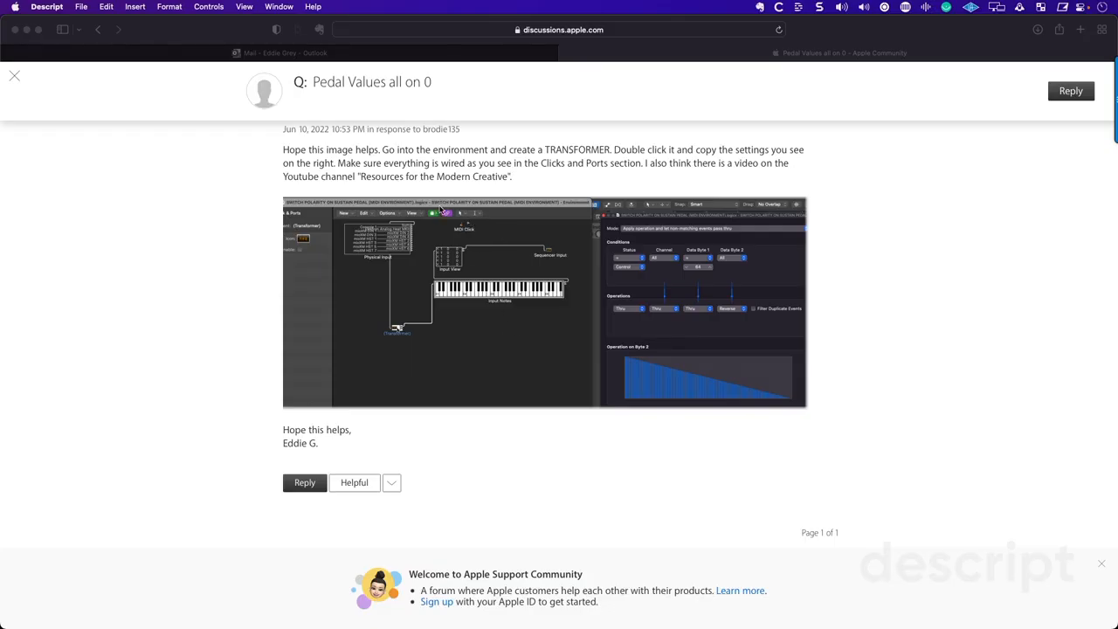
pyautogui.moveTo(502, 210)
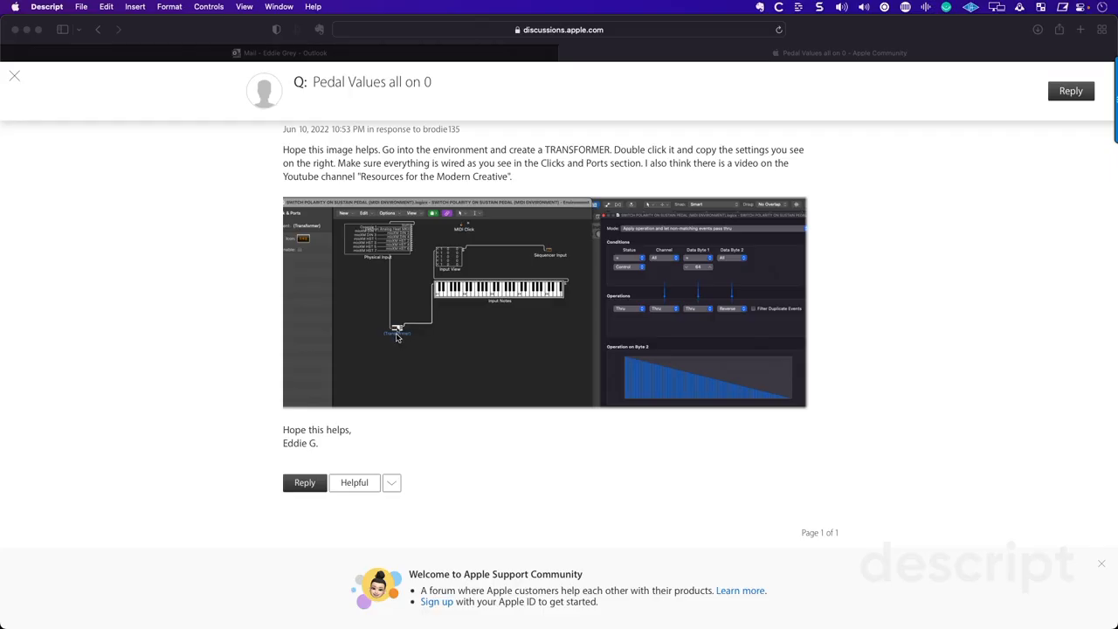
pyautogui.moveTo(627, 228)
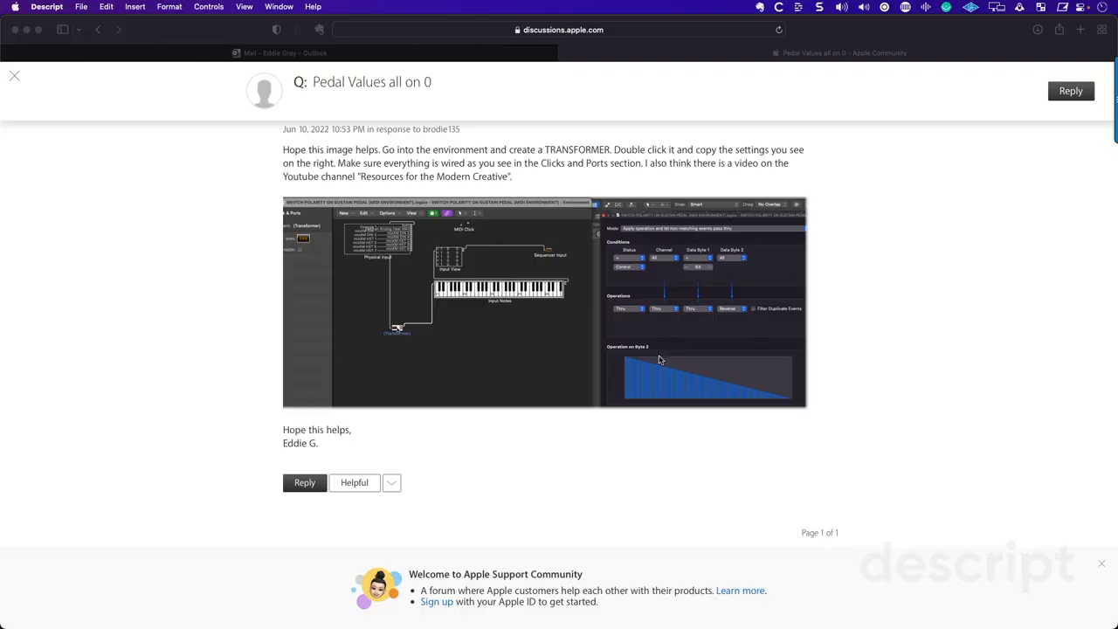
pyautogui.moveTo(746, 398)
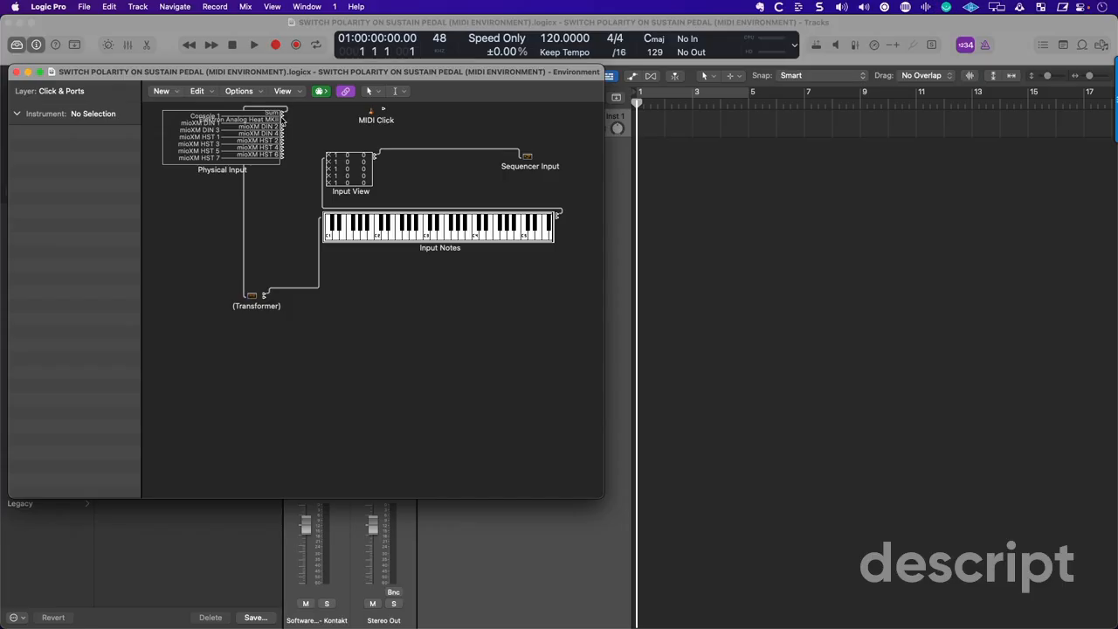
pyautogui.moveTo(246, 262)
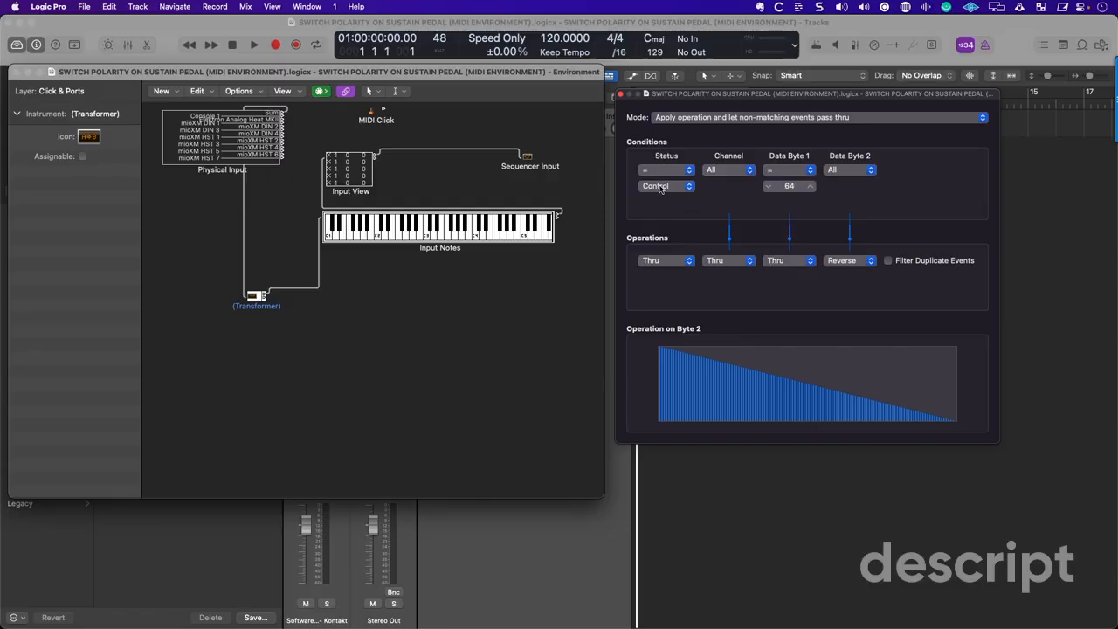
pyautogui.moveTo(657, 193)
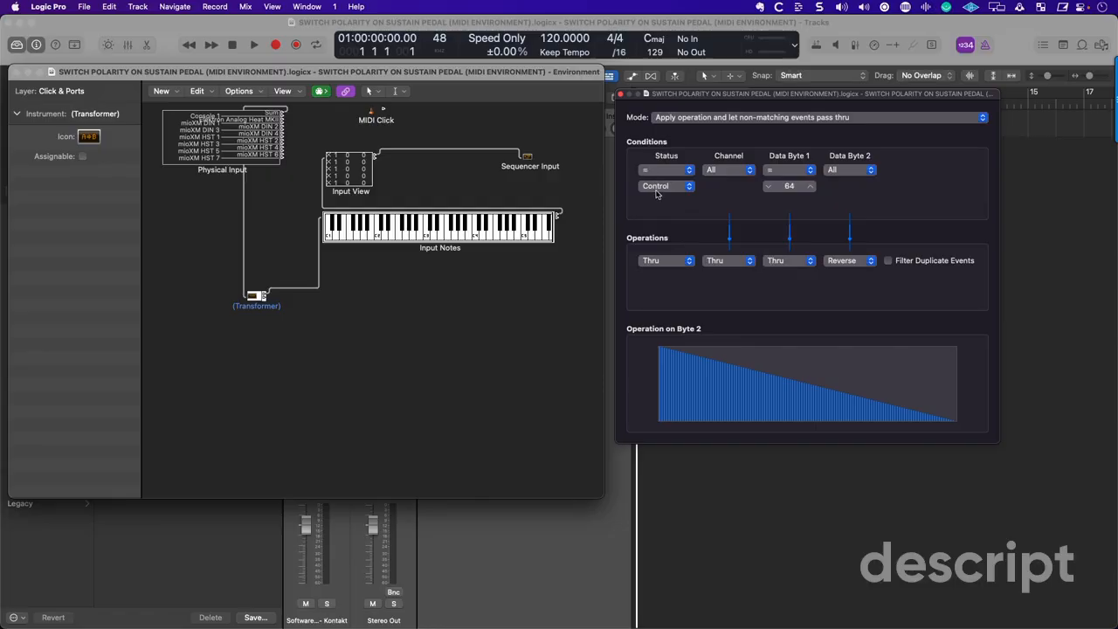
pyautogui.moveTo(662, 246)
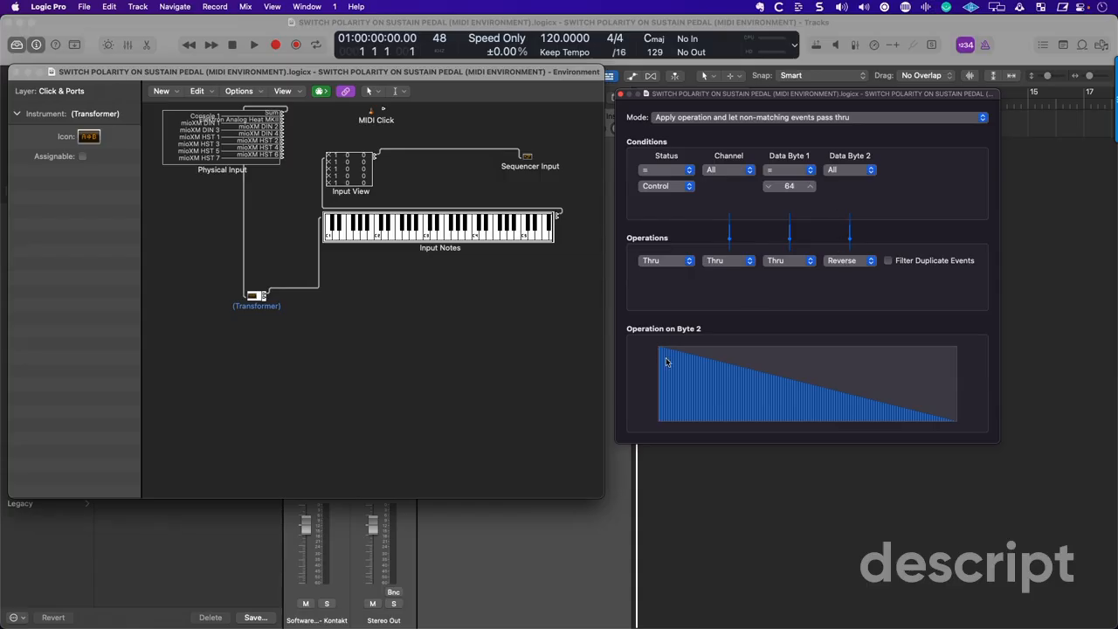
pyautogui.moveTo(620, 96)
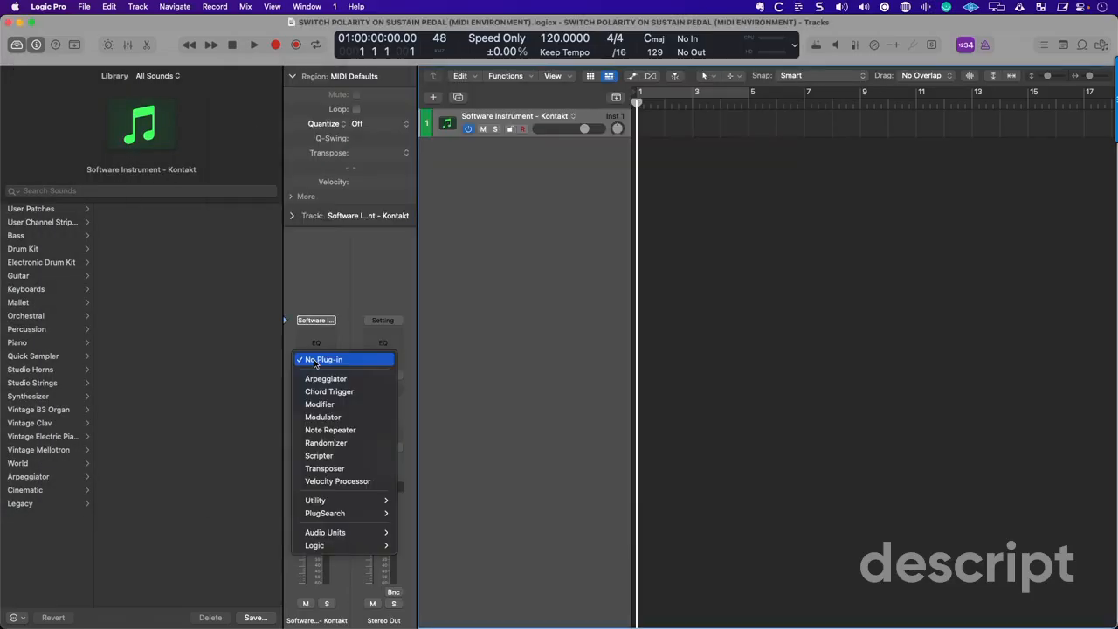
pyautogui.moveTo(320, 404)
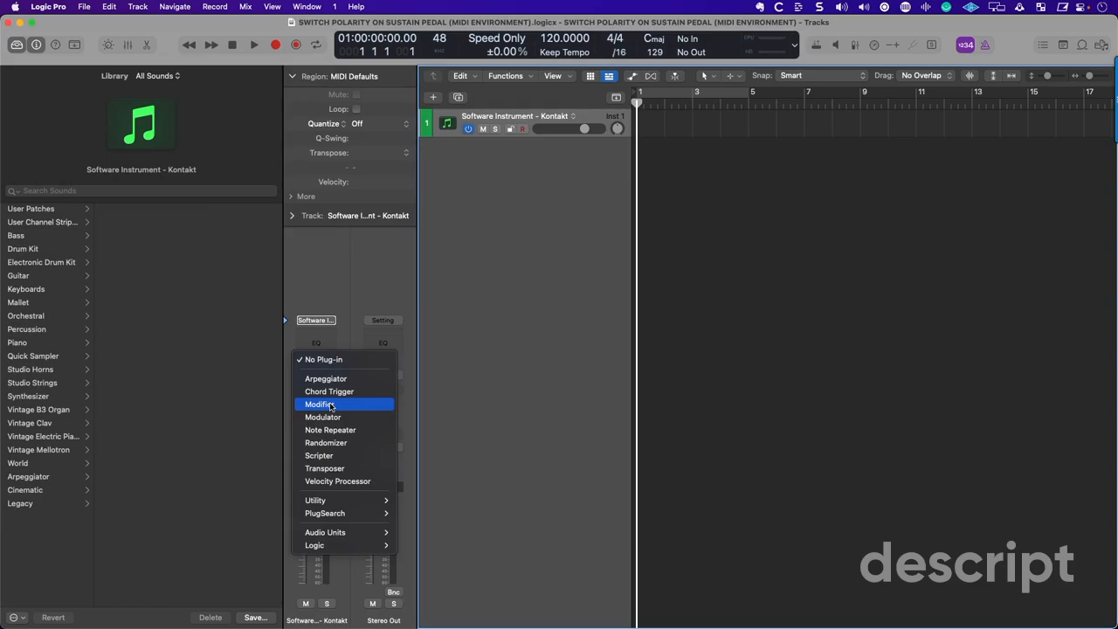
# Step: Insert the Modifier MIDI FX on the Kontakt track and review its Re-Assign To controller list unchanged
pyautogui.click(320, 404)
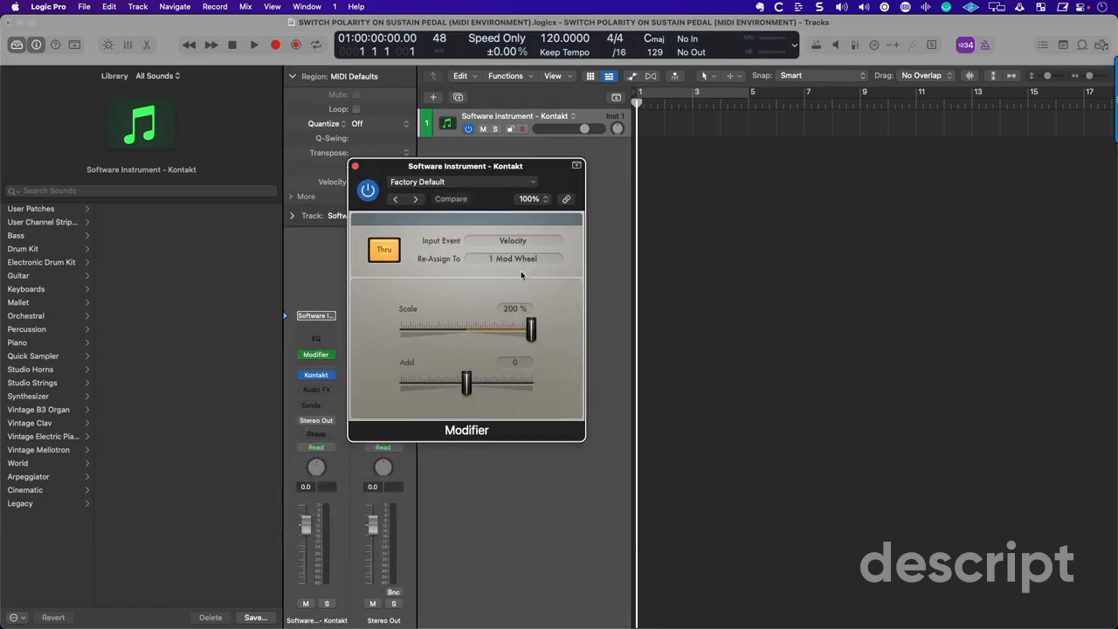
pyautogui.click(514, 258)
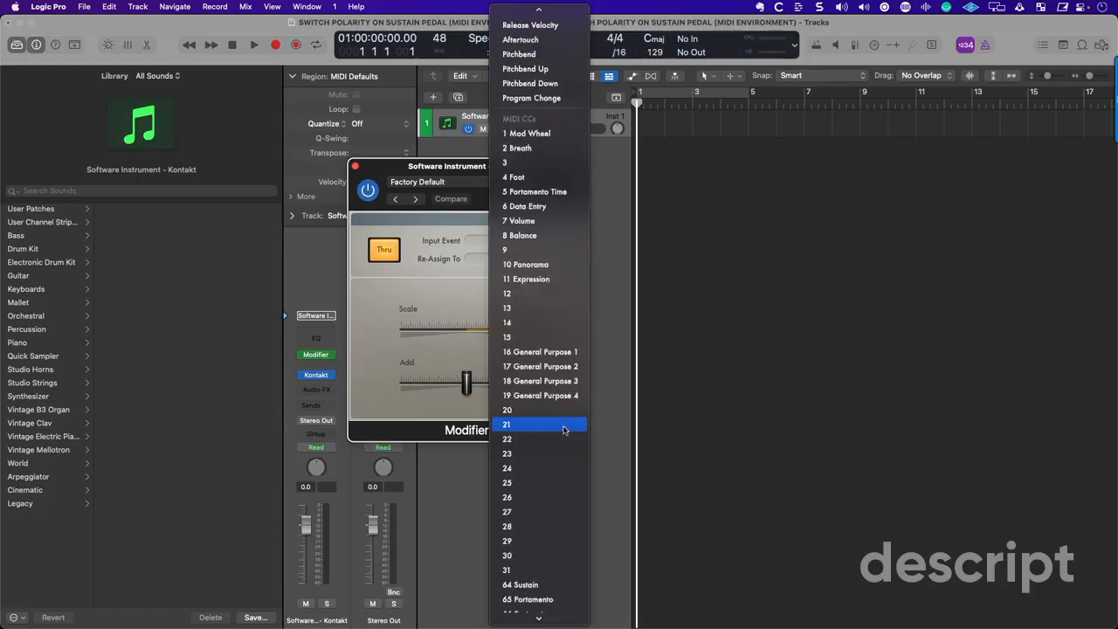
pyautogui.scroll(-3)
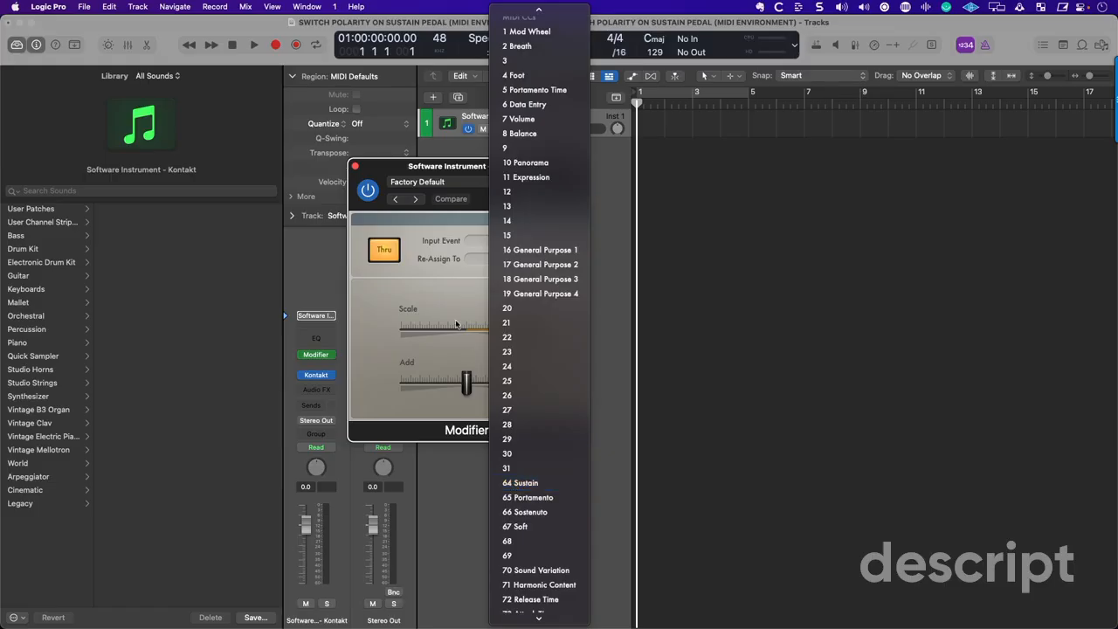
pyautogui.click(528, 31)
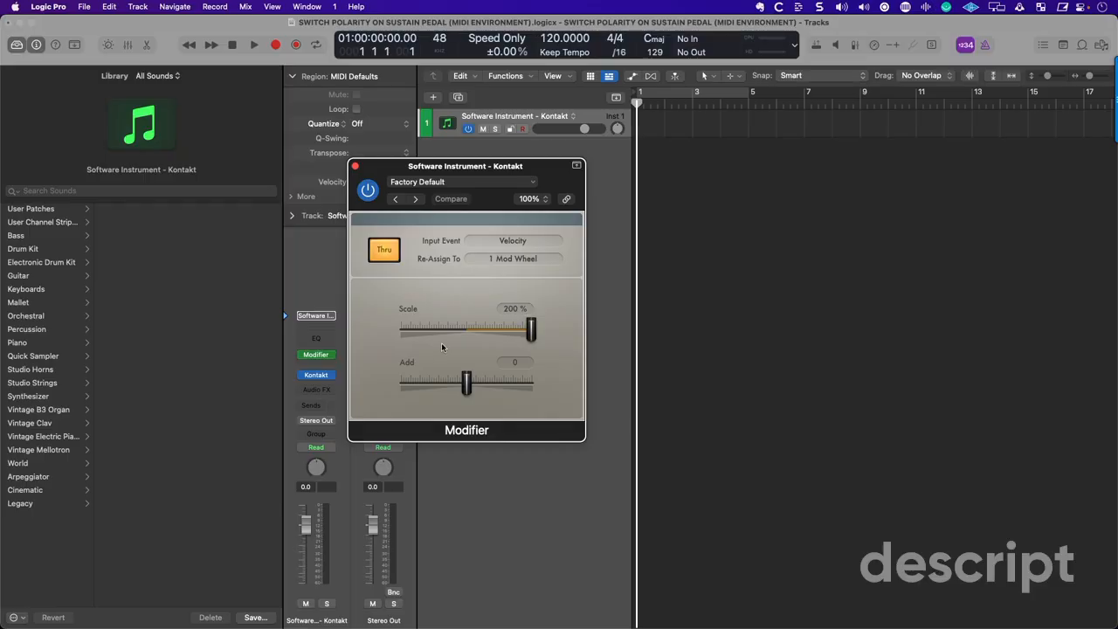
pyautogui.moveTo(465, 166); pyautogui.dragTo(572, 173)
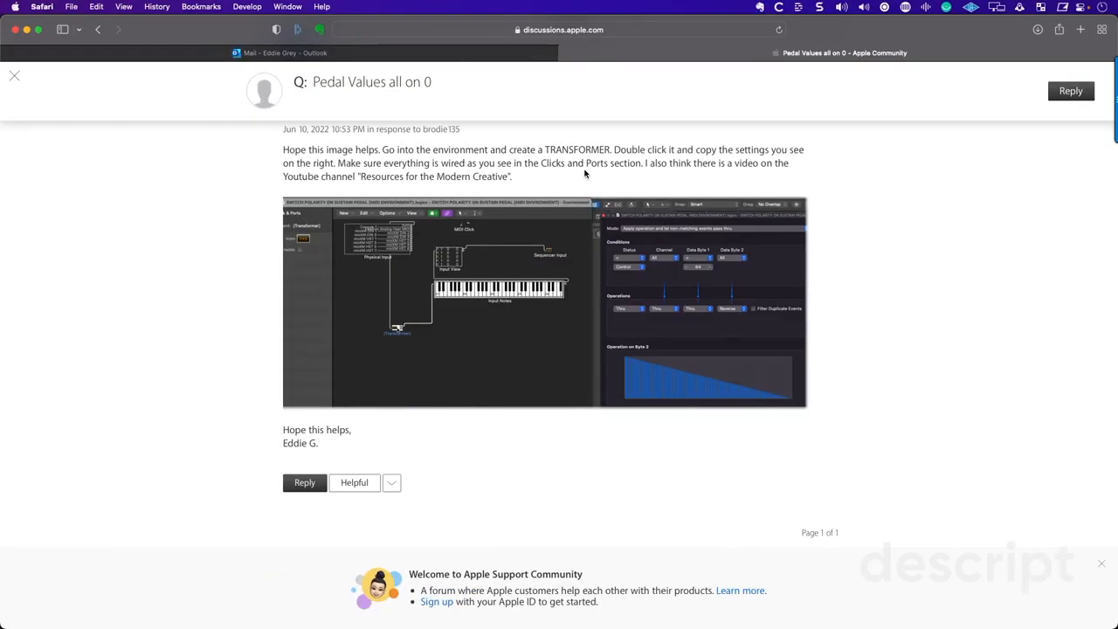
pyautogui.scroll(-3)
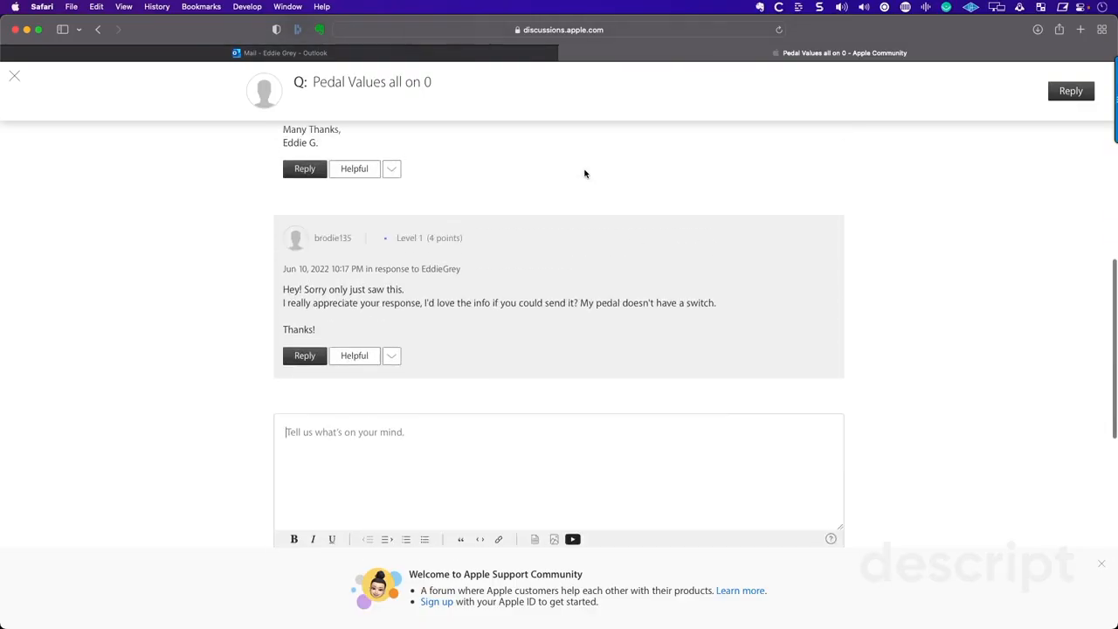